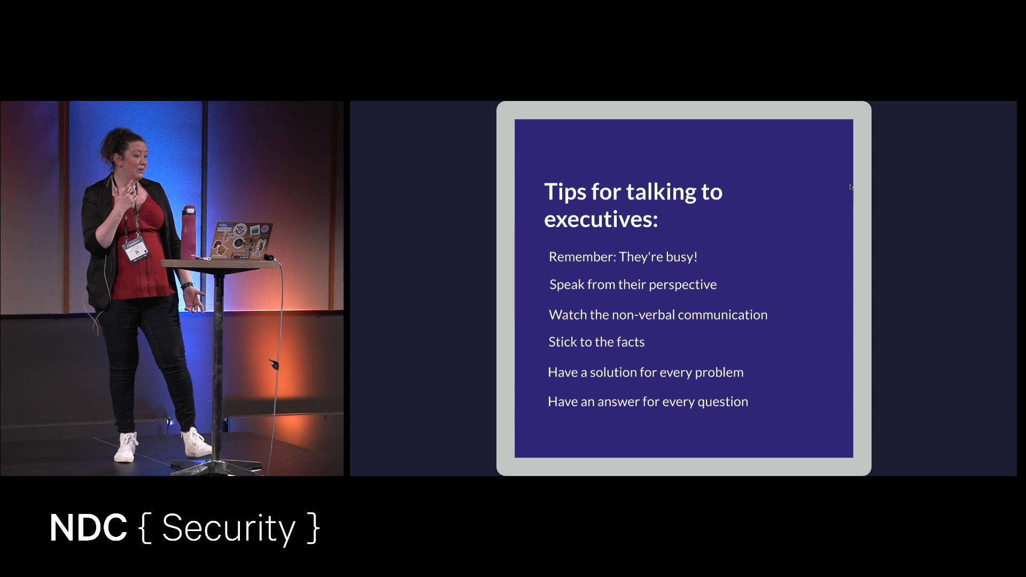
key("Right")
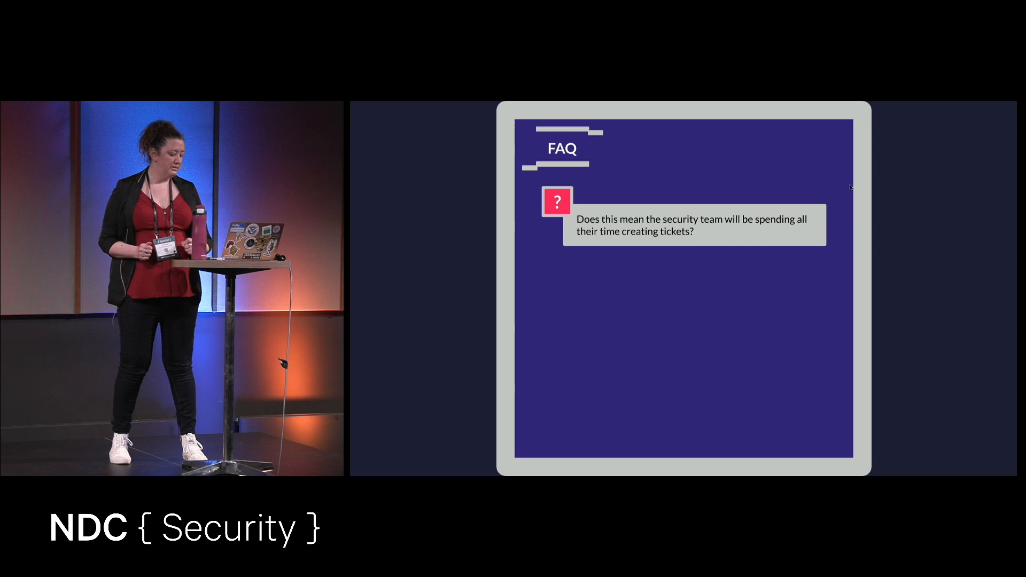